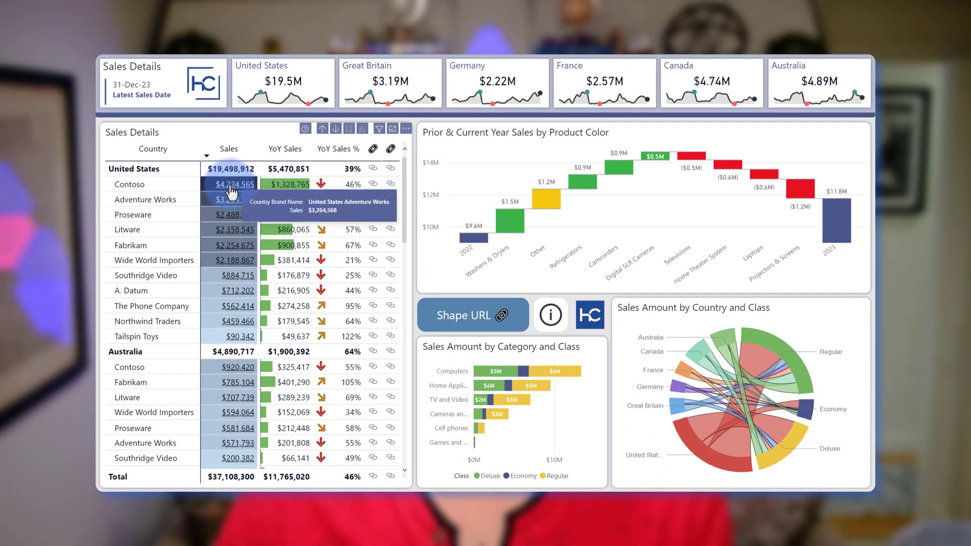
mouse_move(230, 215)
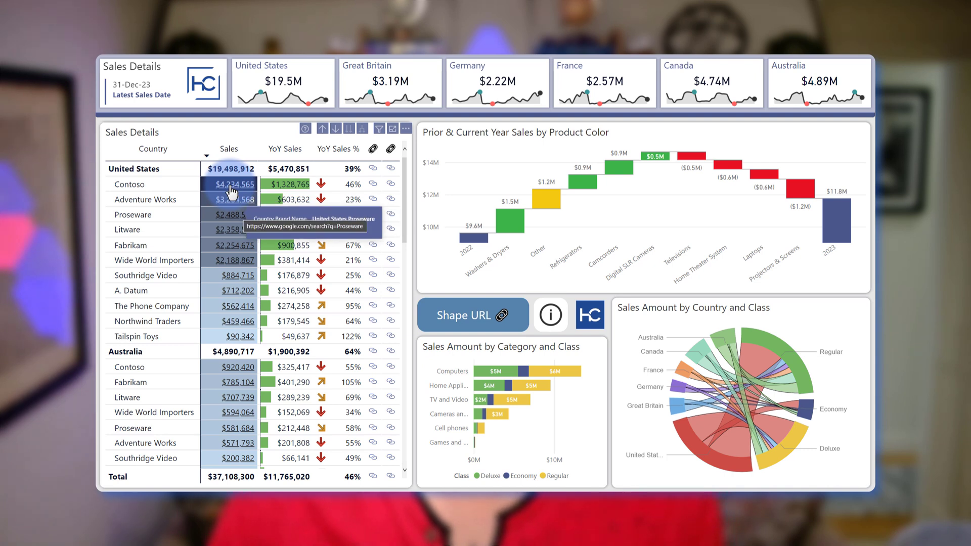
mouse_move(447, 306)
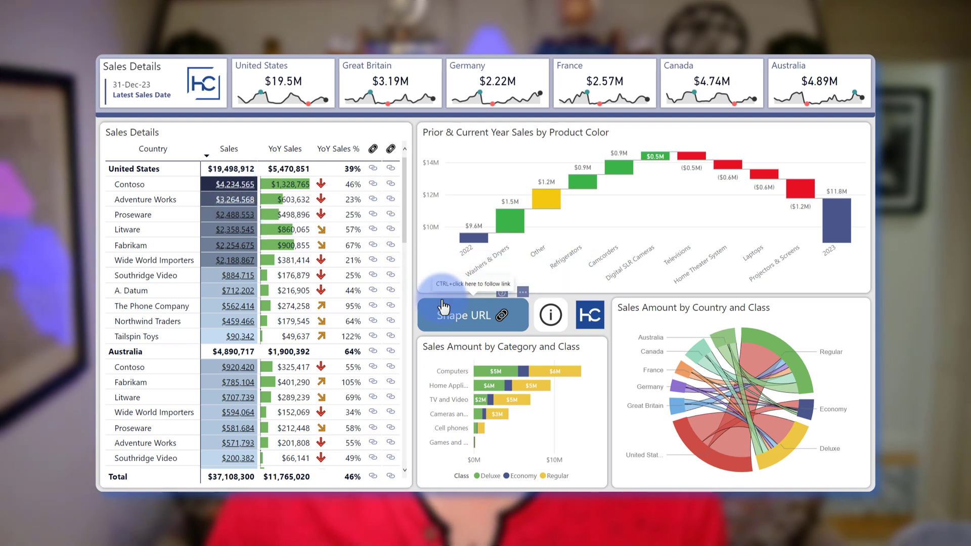
mouse_move(590, 315)
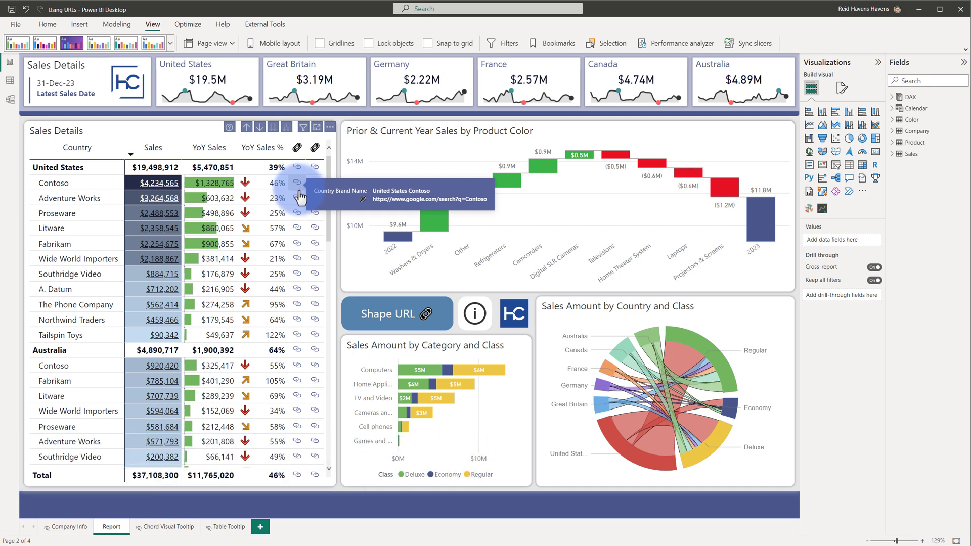
mouse_move(301, 215)
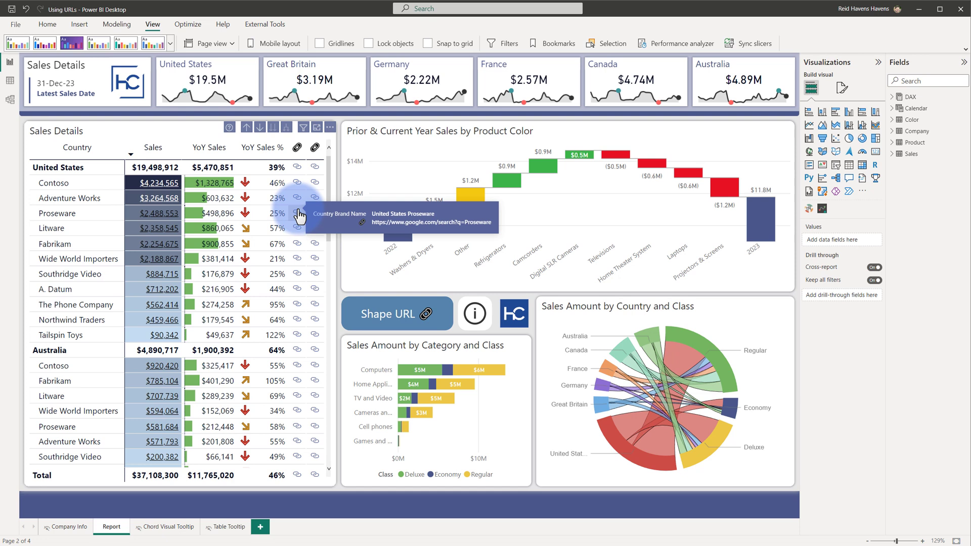
mouse_move(155, 186)
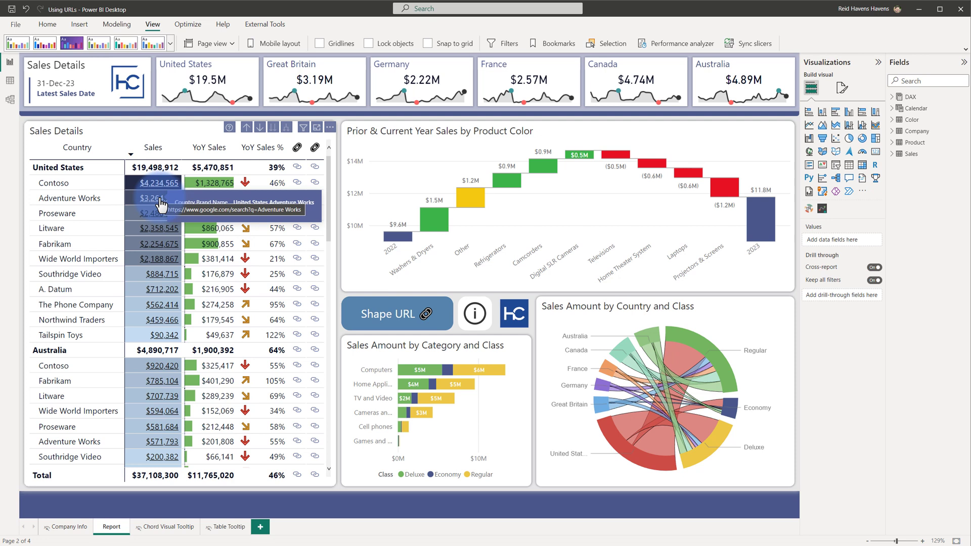
mouse_move(163, 220)
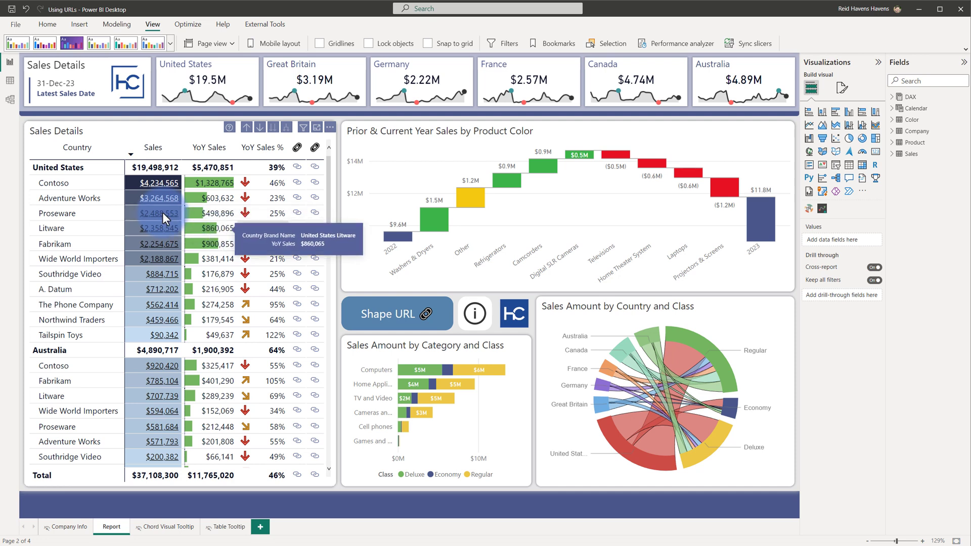
mouse_move(369, 308)
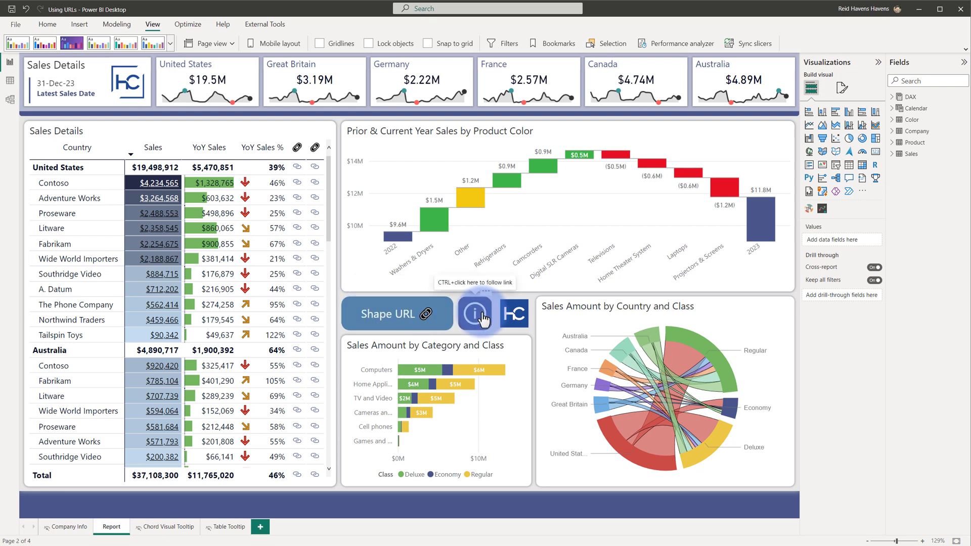
Ctrl+click the information image to test its web link.
left_click(513, 314)
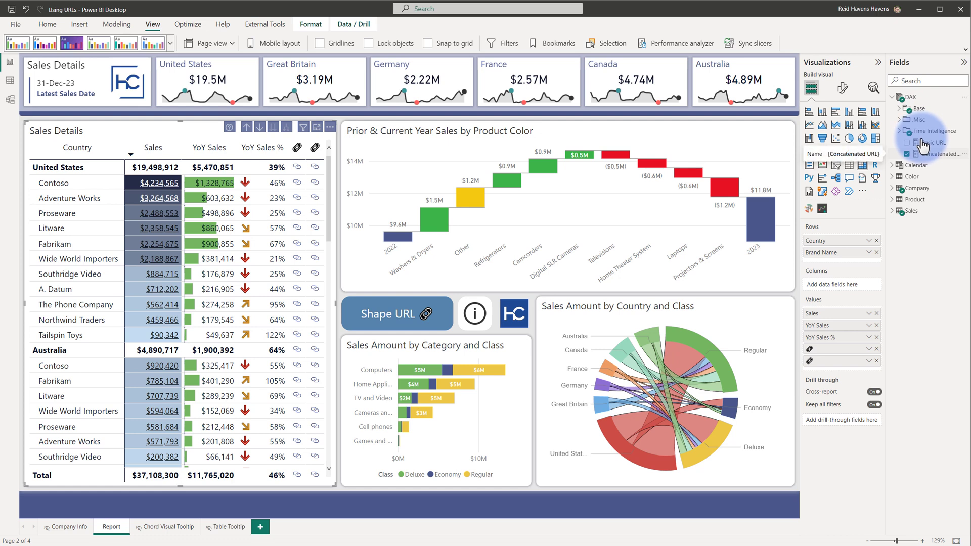
Show the Concatenated URL DAX joining a Google search address with the brand name.
left_click(931, 154)
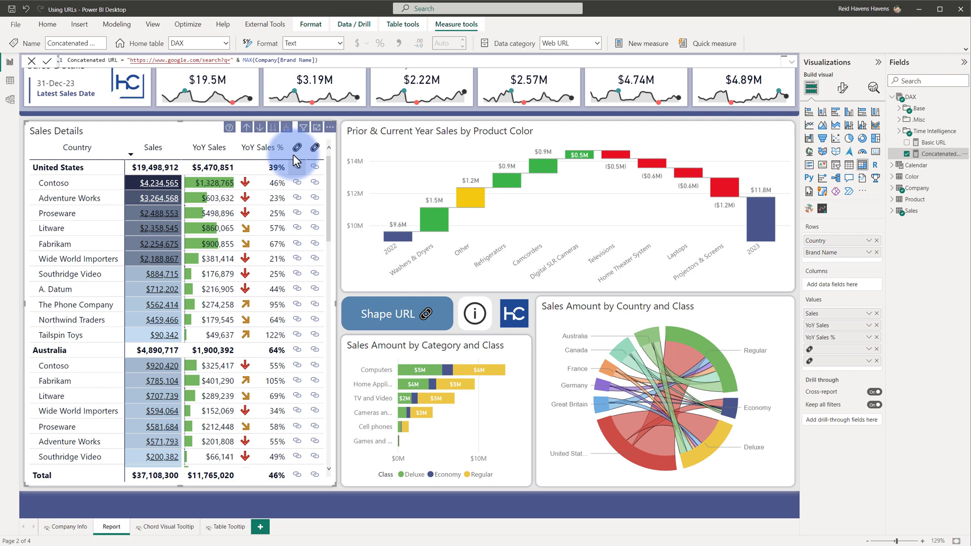
left_click(298, 147)
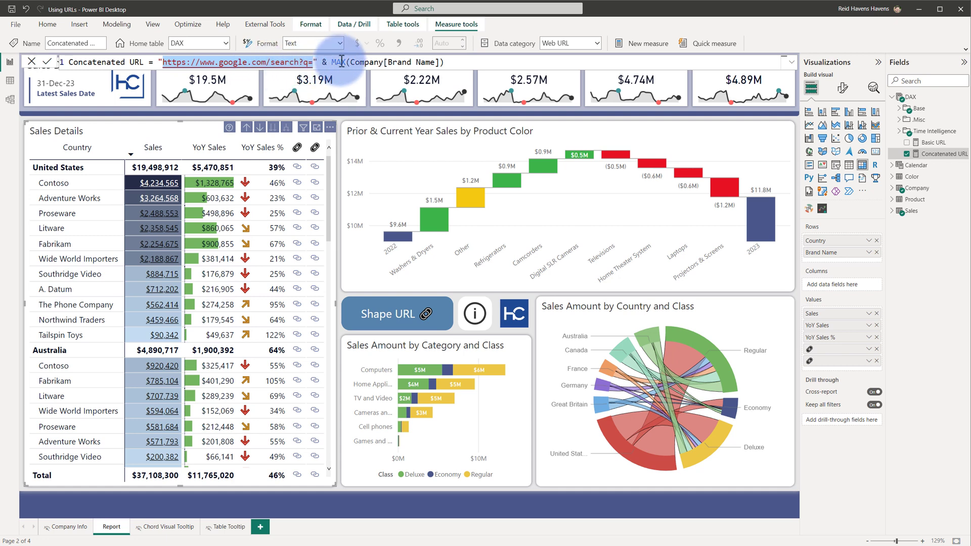
mouse_move(301, 66)
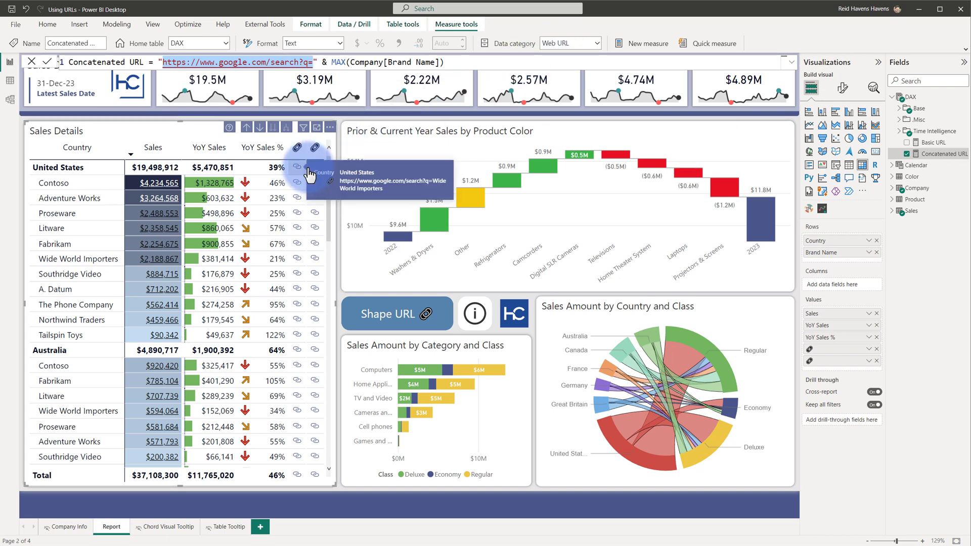
mouse_move(315, 171)
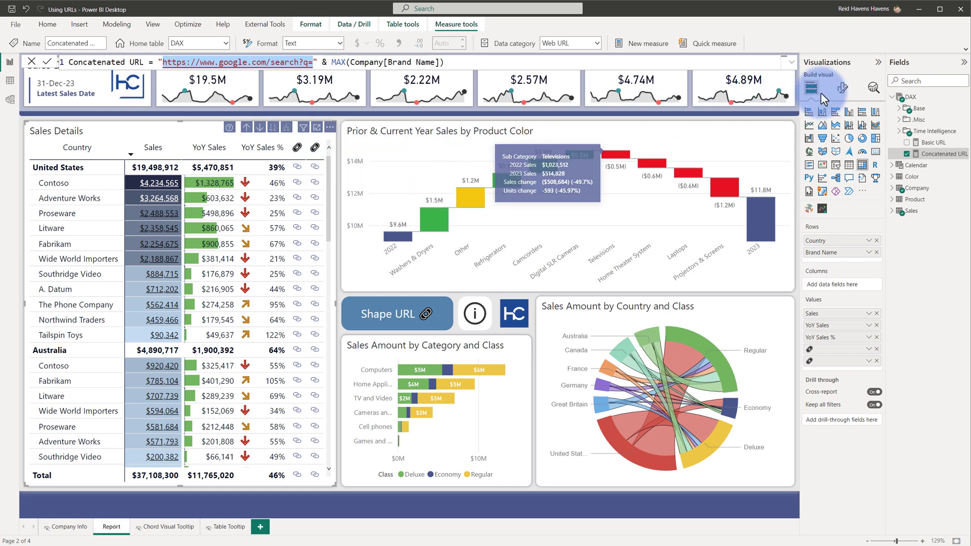
left_click(843, 88)
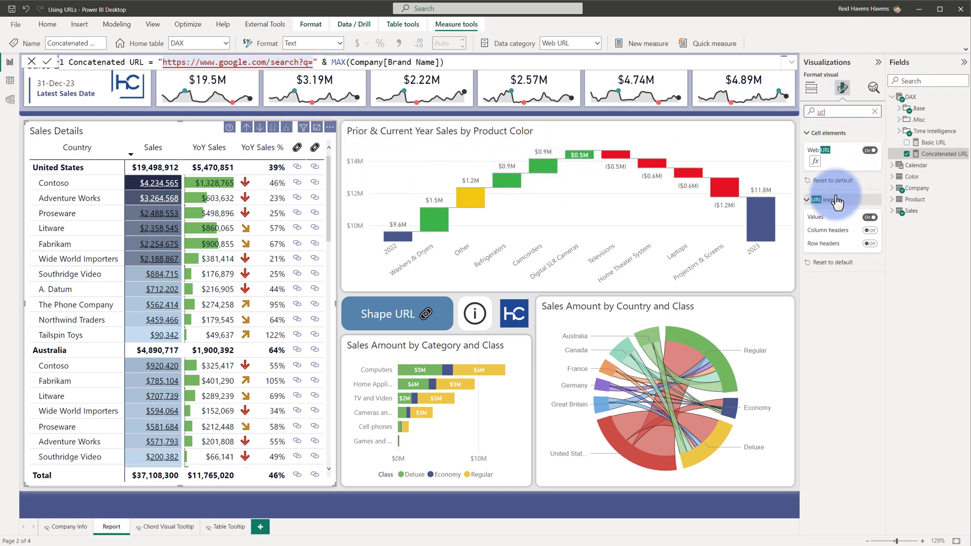
mouse_move(815, 199)
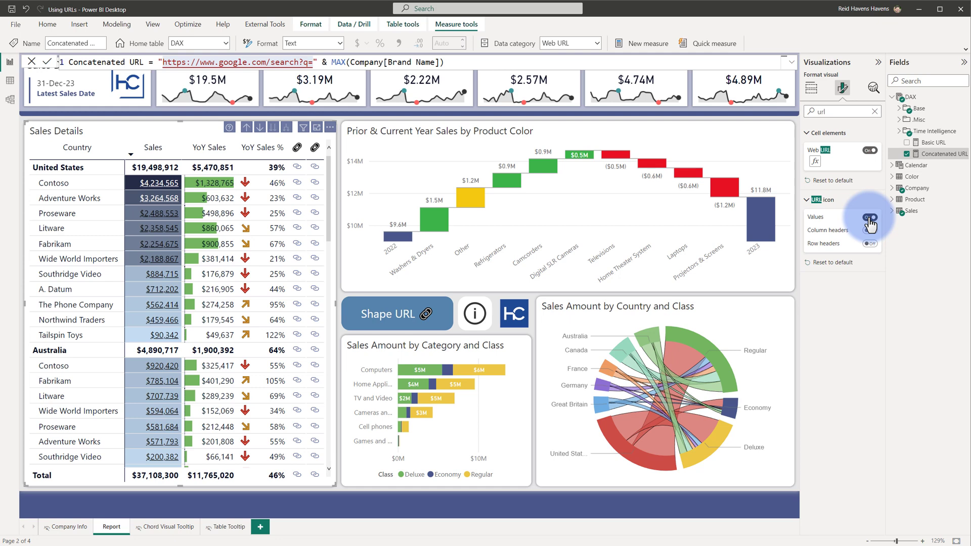
left_click(812, 88)
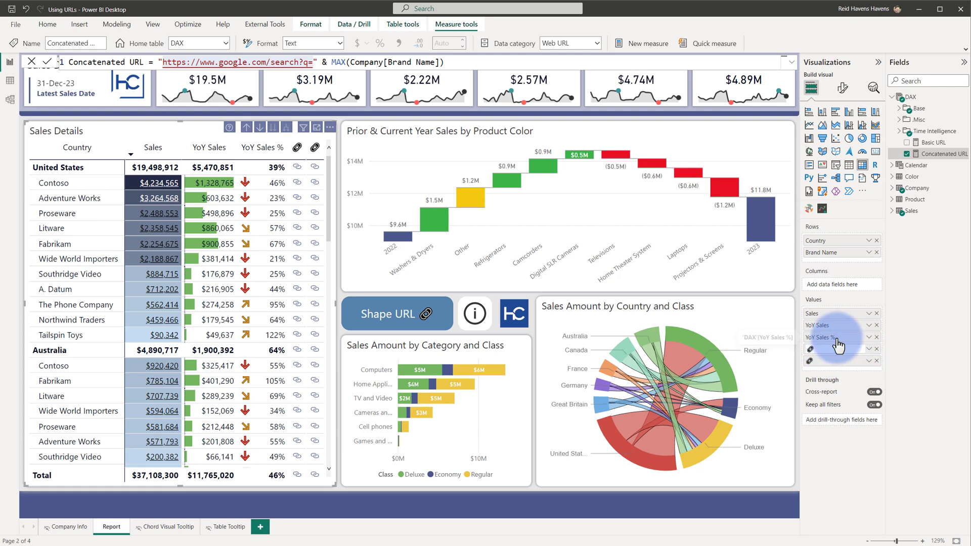
mouse_move(830, 338)
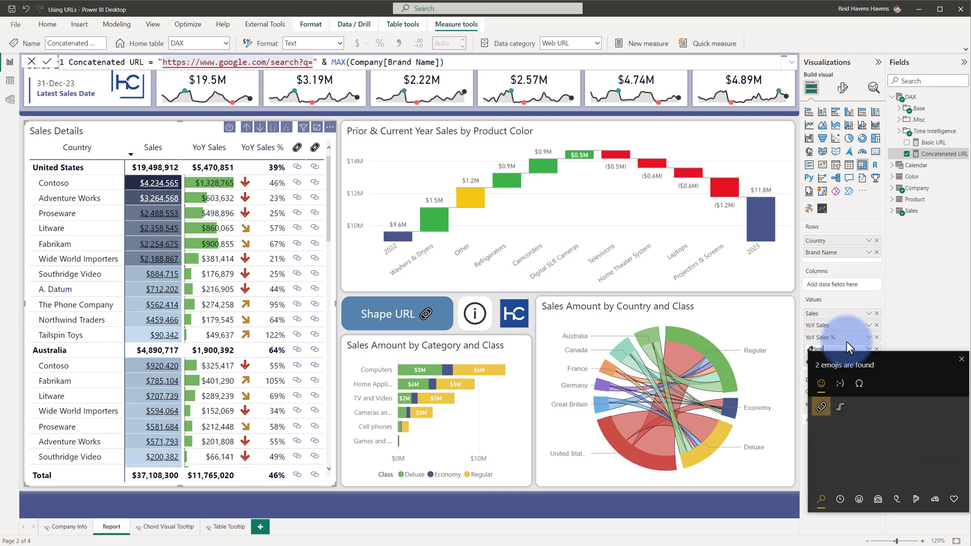
mouse_move(822, 392)
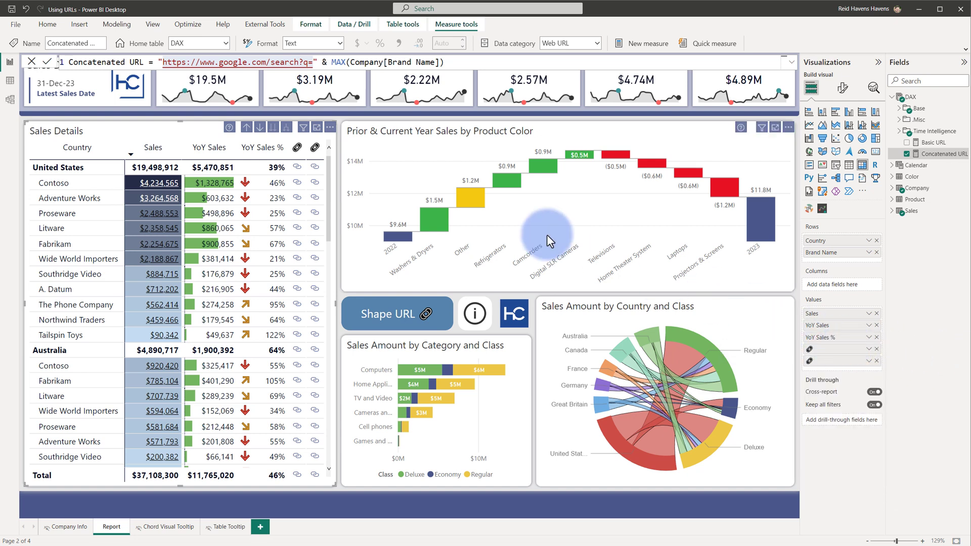
mouse_move(293, 170)
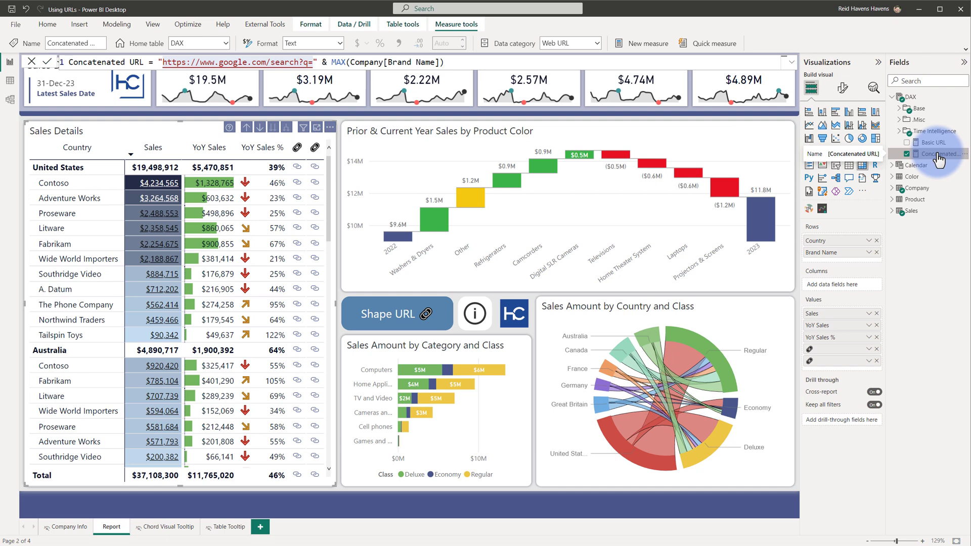
Check Company[URL]'s Web URL category, view its per-brand Google addresses, and add it to the matrix.
left_click(895, 188)
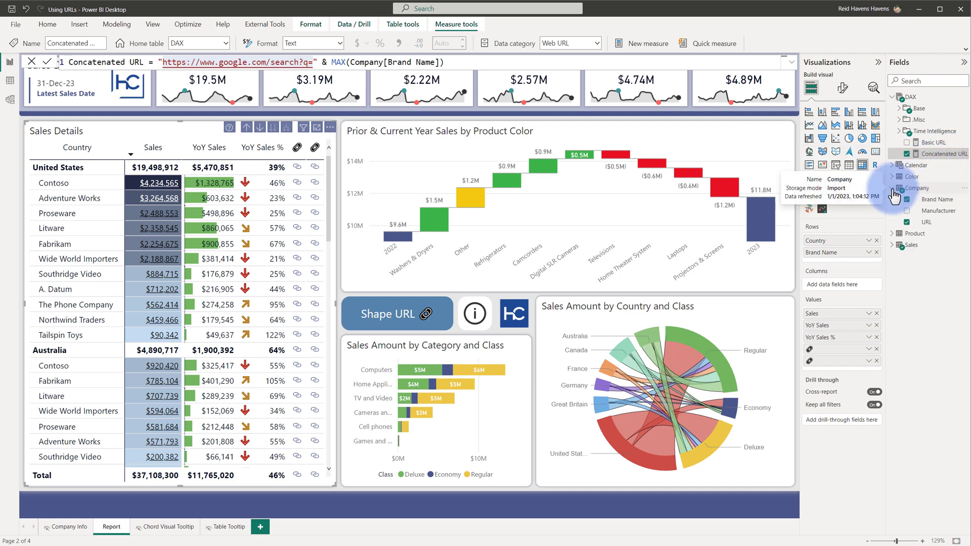
left_click(922, 222)
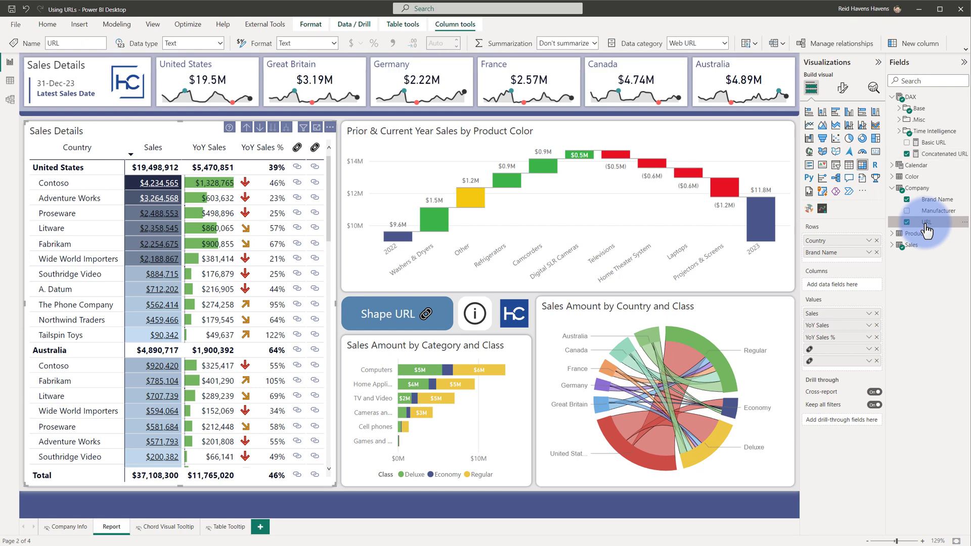
mouse_move(928, 221)
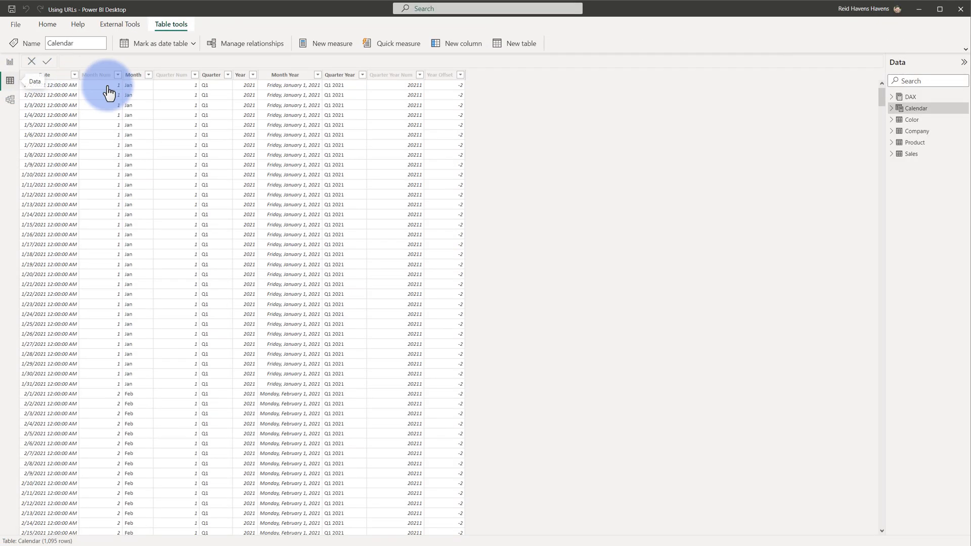
left_click(918, 131)
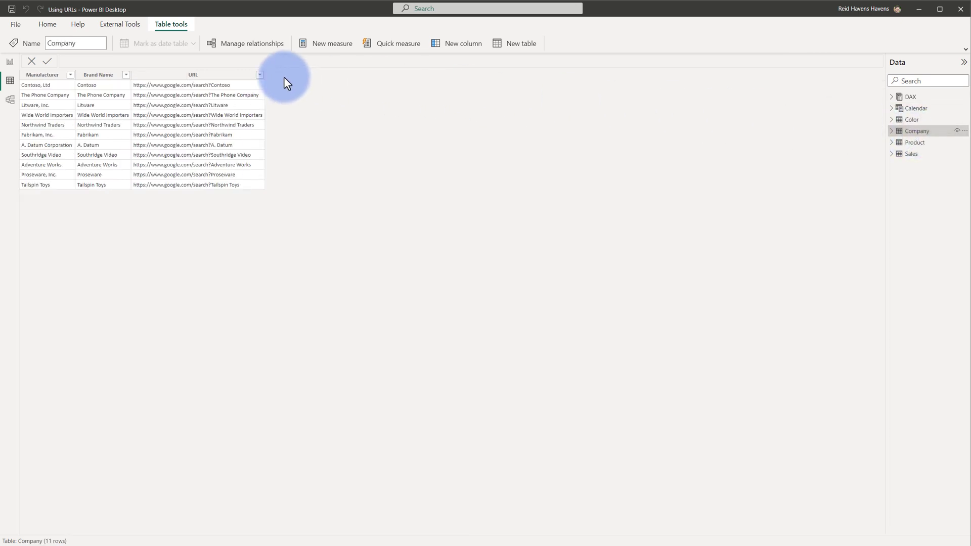
left_click(193, 75)
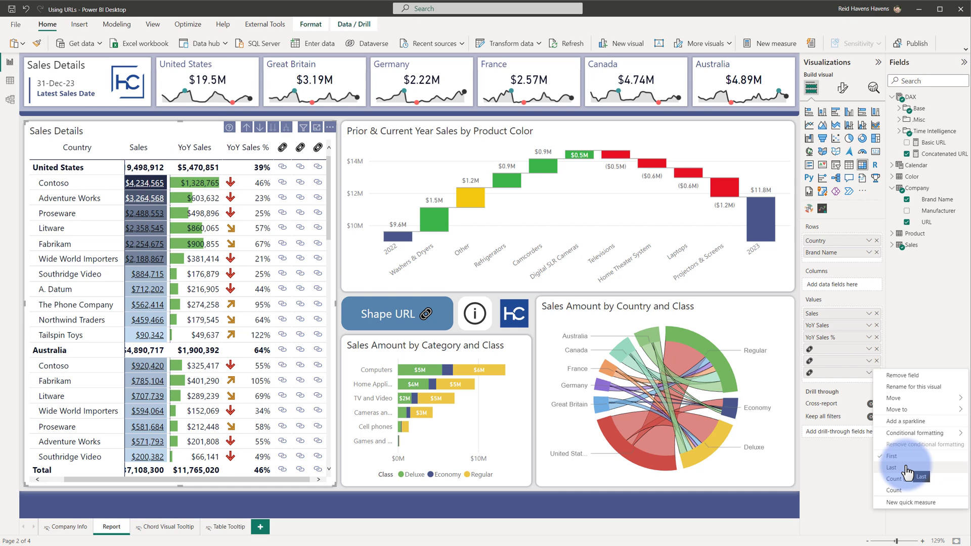
Remove the extra URL field from Values and view Basic URL's MAX(Company[URL]) formula.
left_click(908, 222)
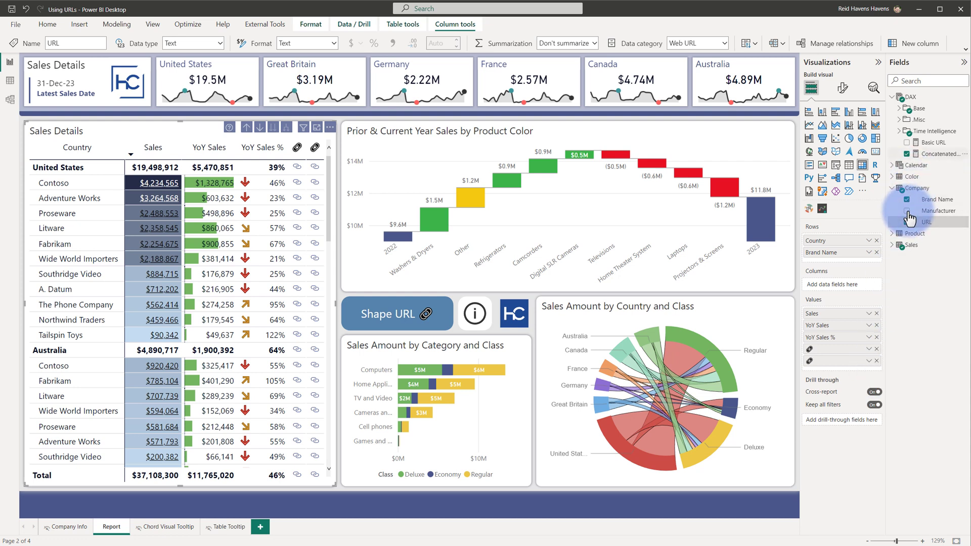
left_click(931, 142)
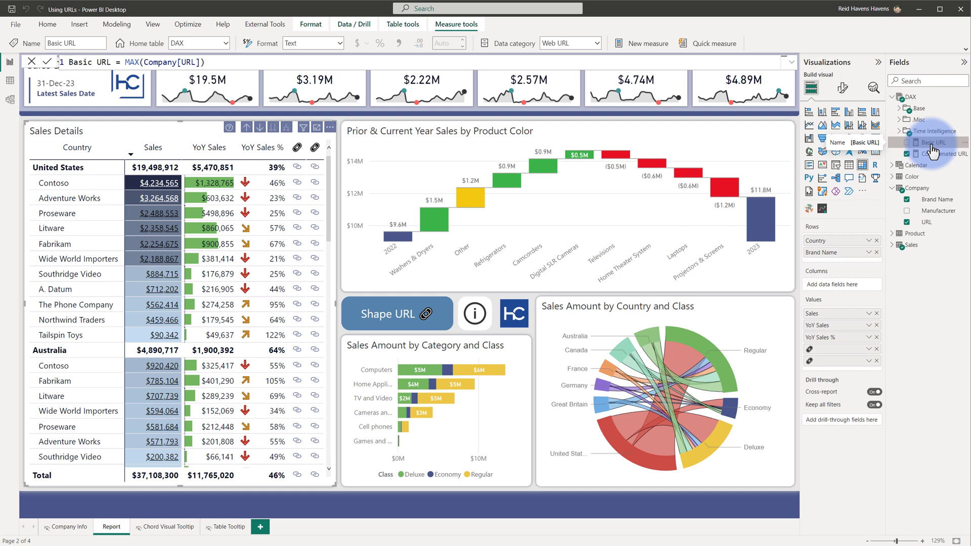
Compare the Concatenated URL formula, then return to Basic URL's MAX(Company[URL]).
left_click(935, 154)
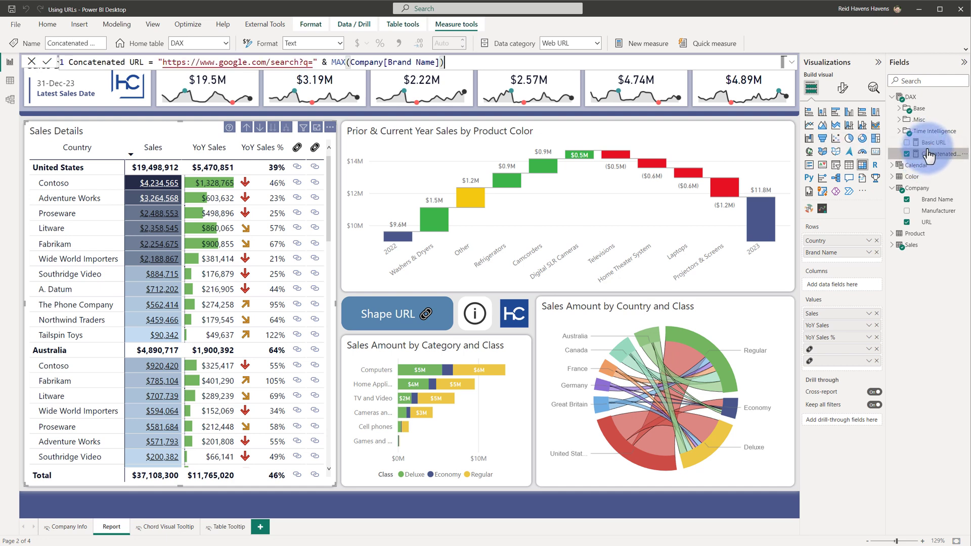
left_click(936, 142)
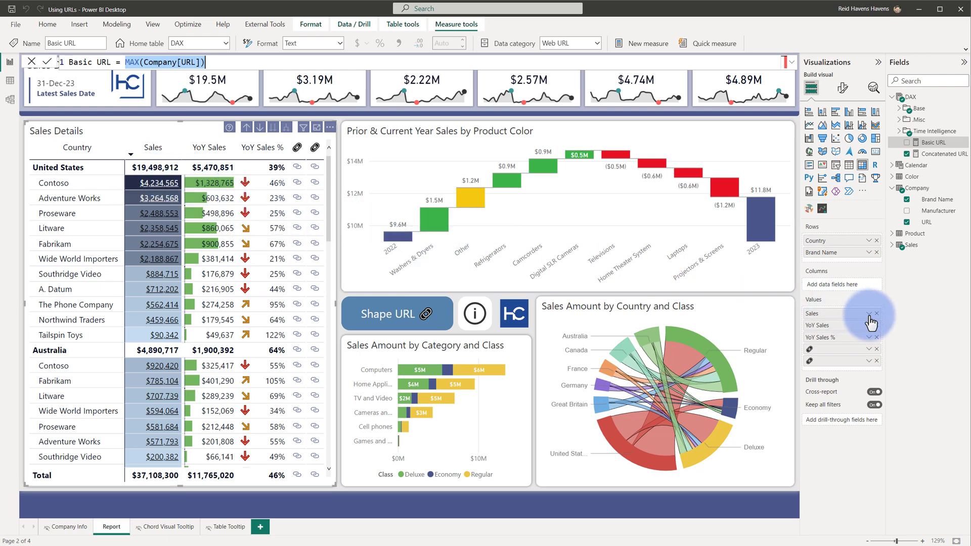
Give Sales values Web URL conditional formatting from Company[URL] with First summarization.
left_click(856, 314)
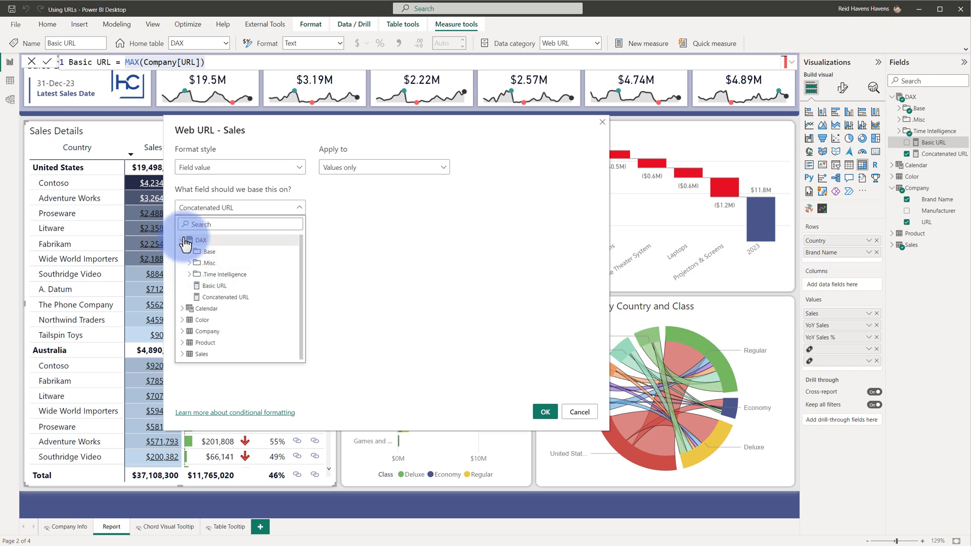
left_click(182, 315)
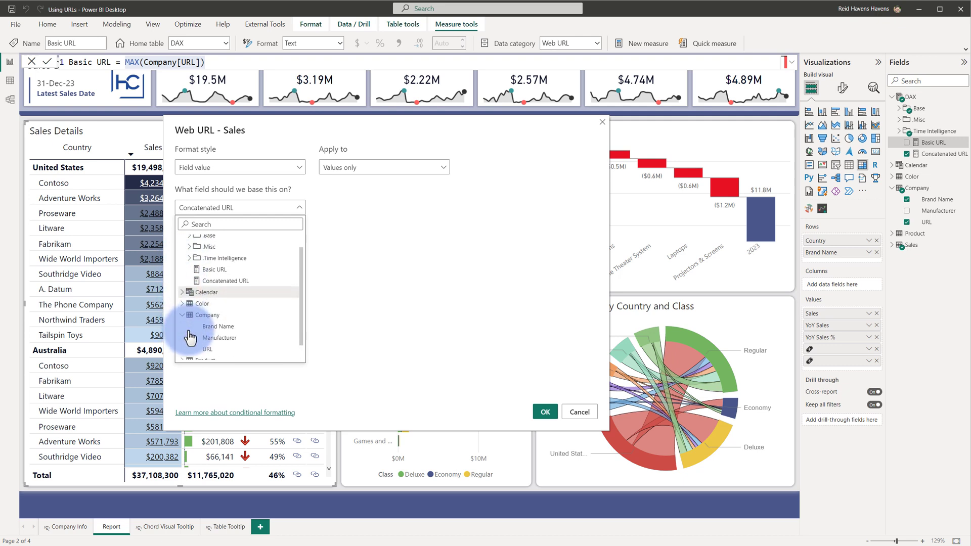
left_click(207, 348)
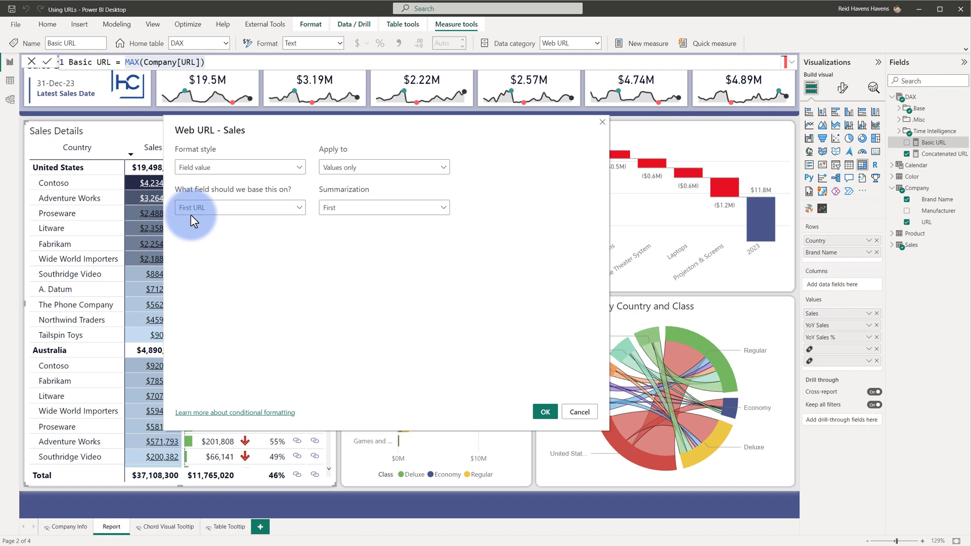
left_click(579, 412)
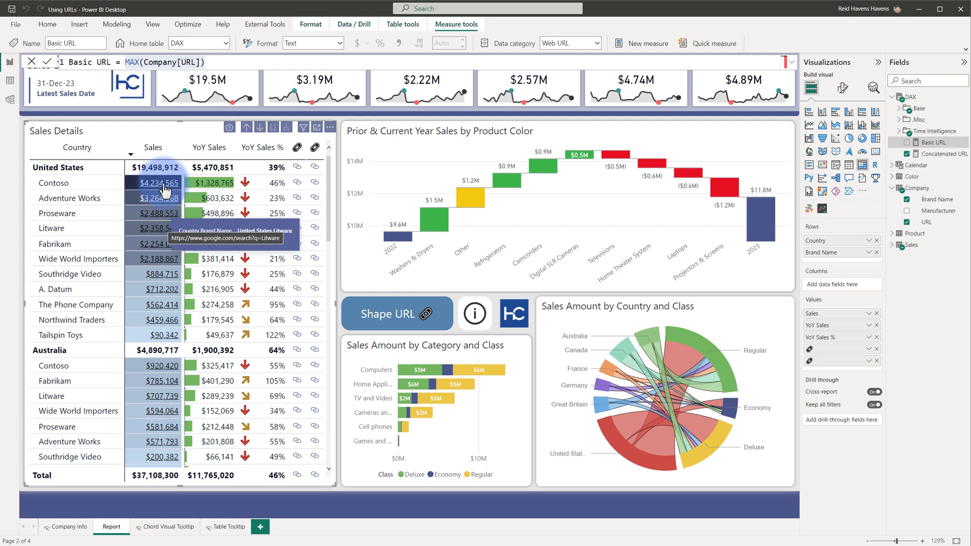
mouse_move(166, 198)
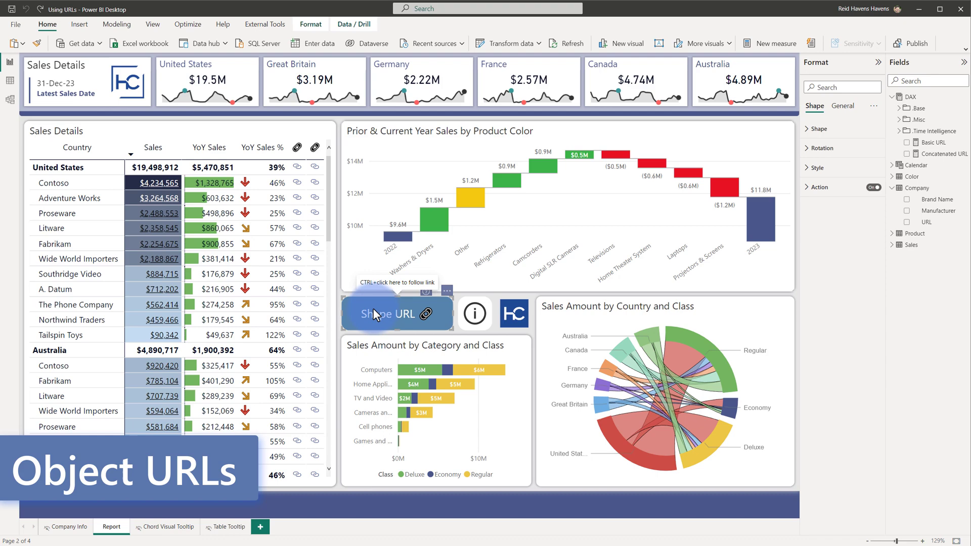
Show the Insert ribbon's text box, button, shape and image options.
left_click(79, 24)
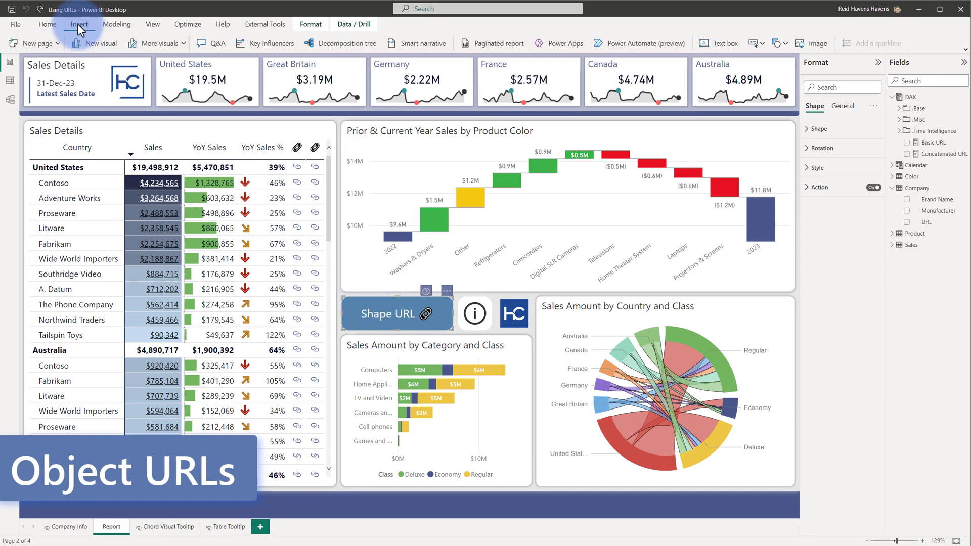
left_click(79, 25)
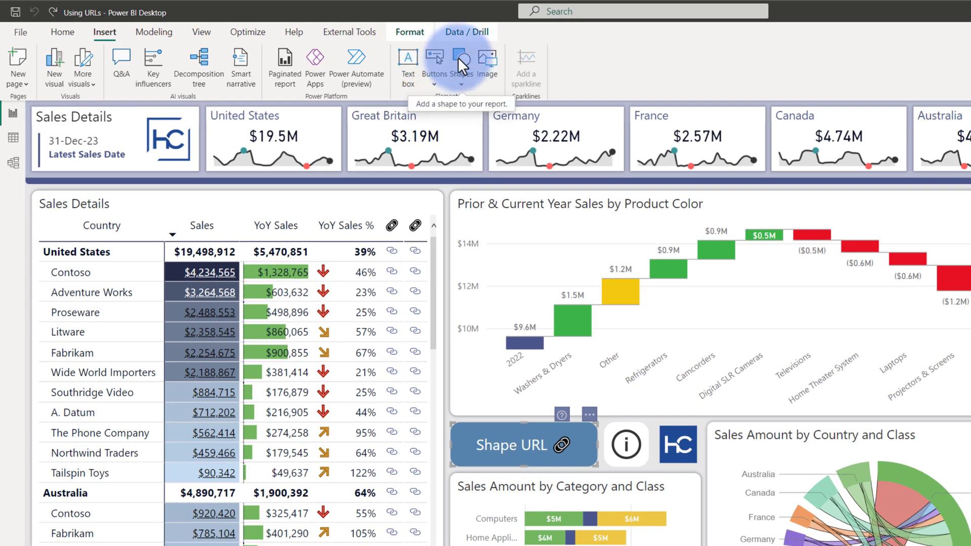
mouse_move(489, 59)
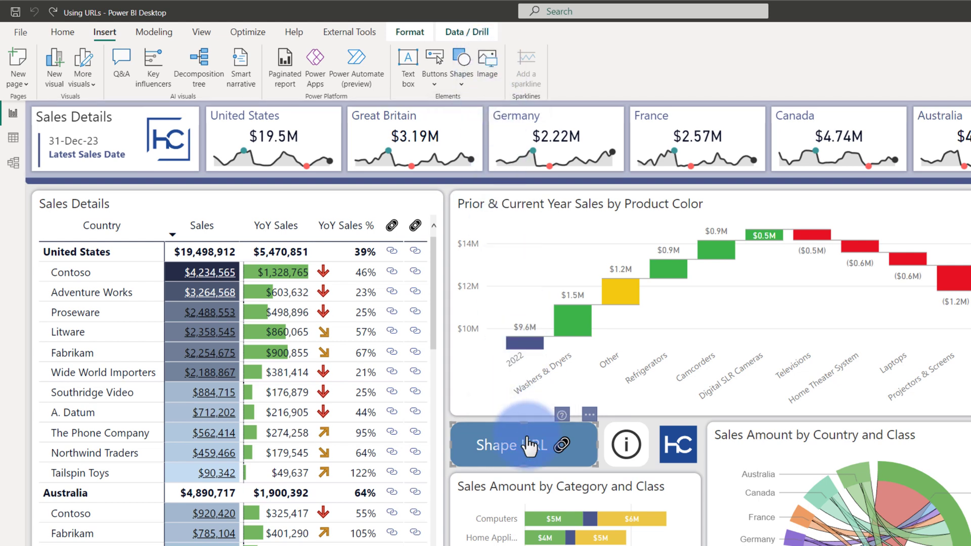
left_click(460, 64)
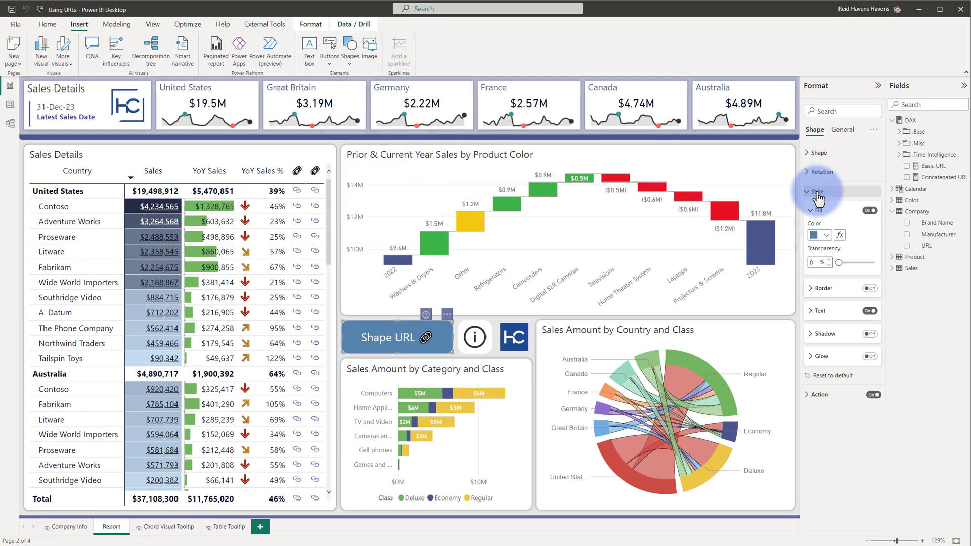
left_click(818, 191)
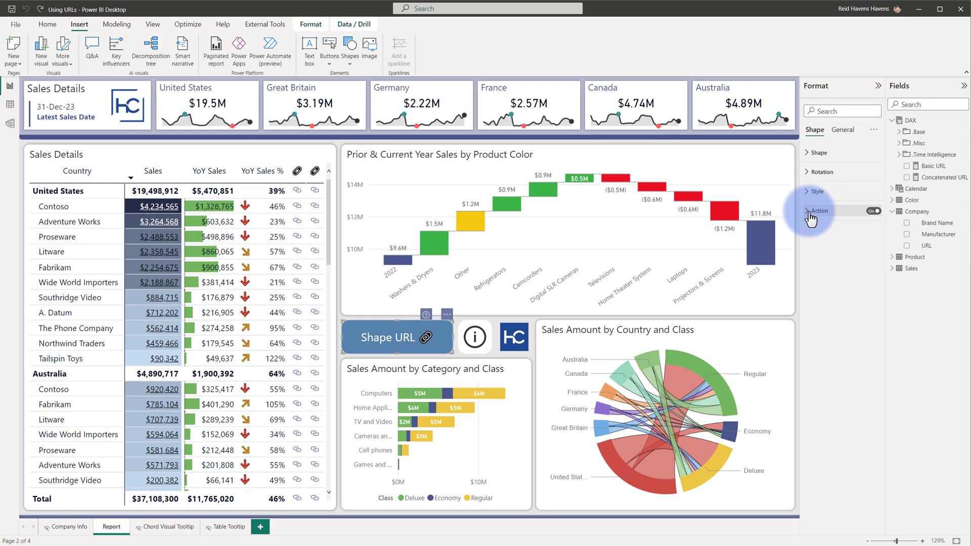
left_click(819, 211)
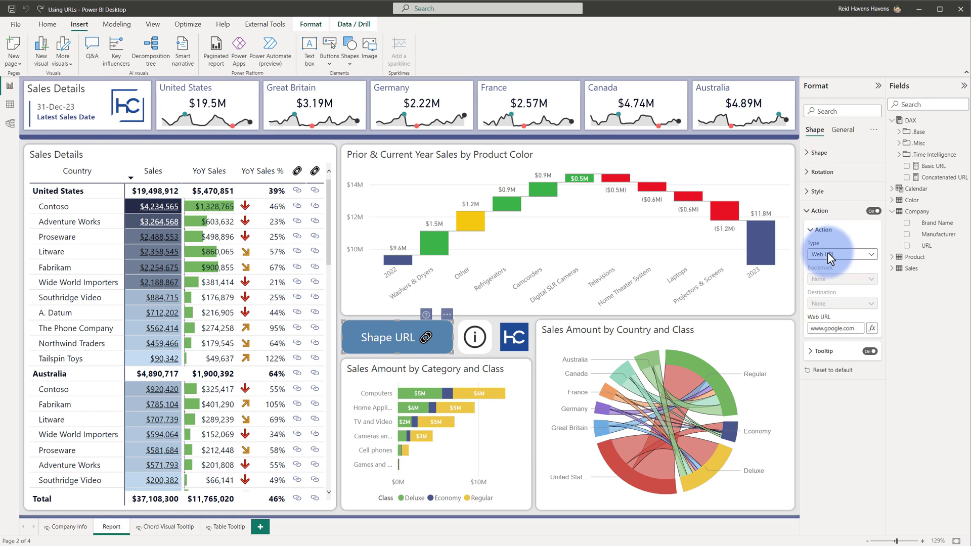
left_click(816, 190)
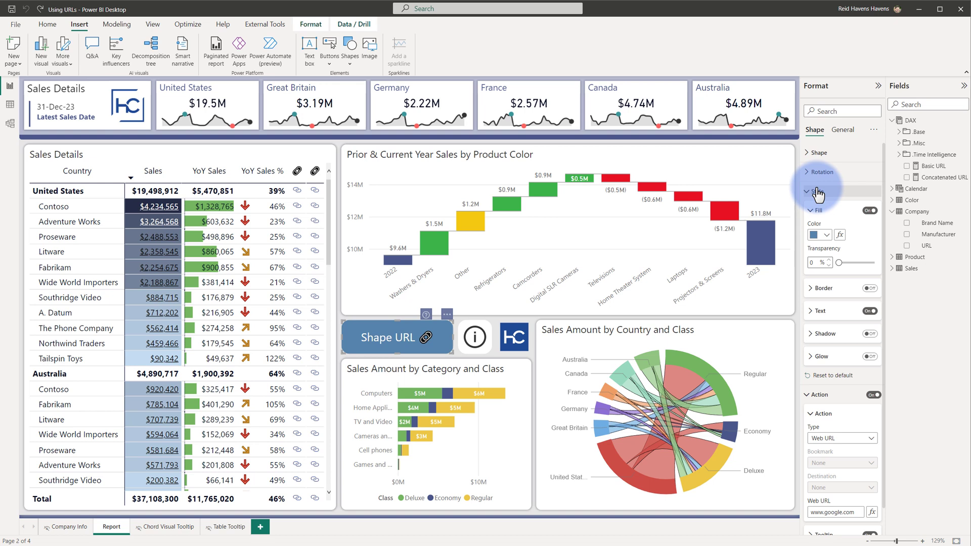
left_click(817, 191)
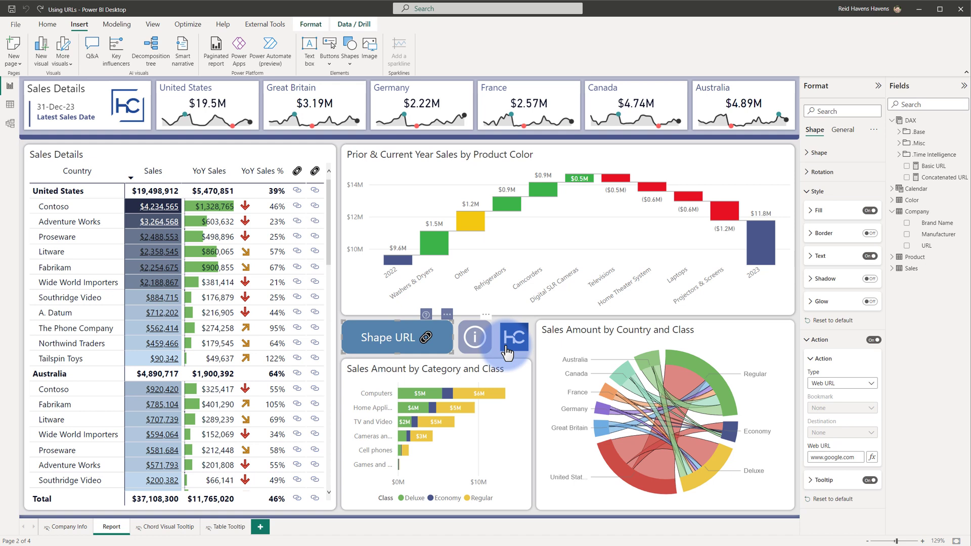
left_click(514, 337)
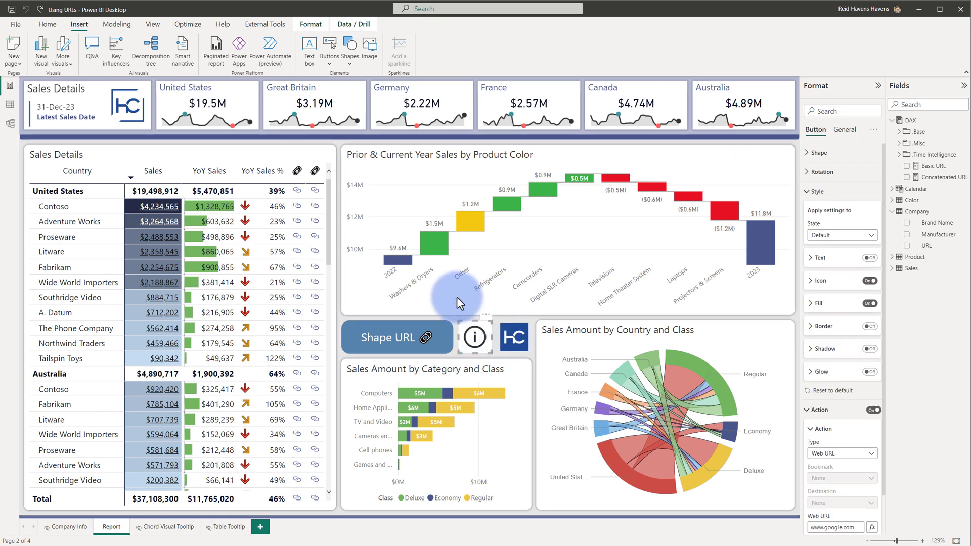
left_click(331, 49)
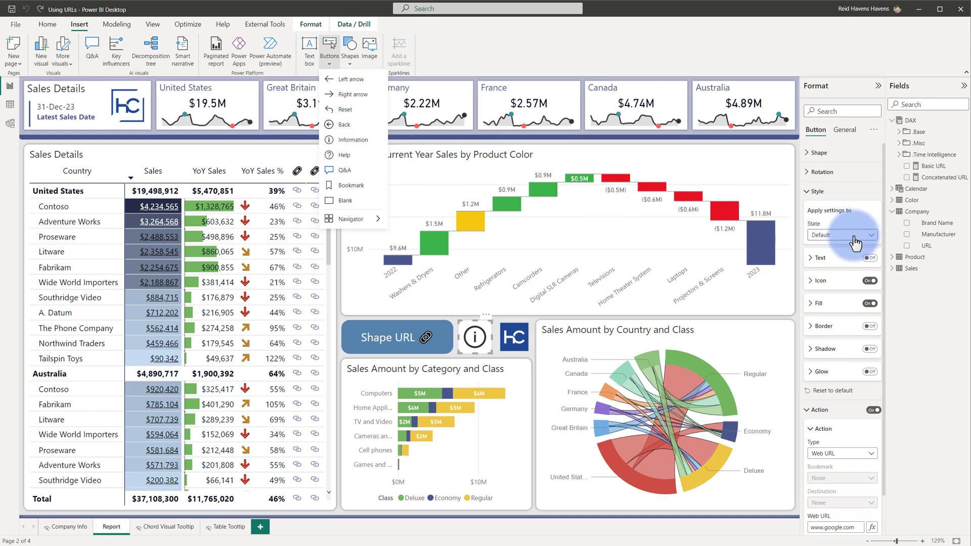
left_click(841, 234)
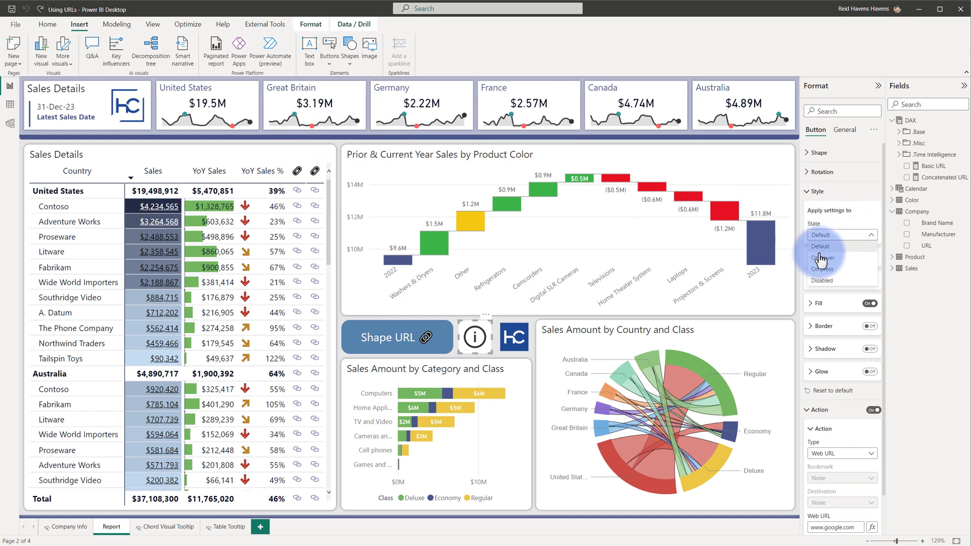
left_click(841, 235)
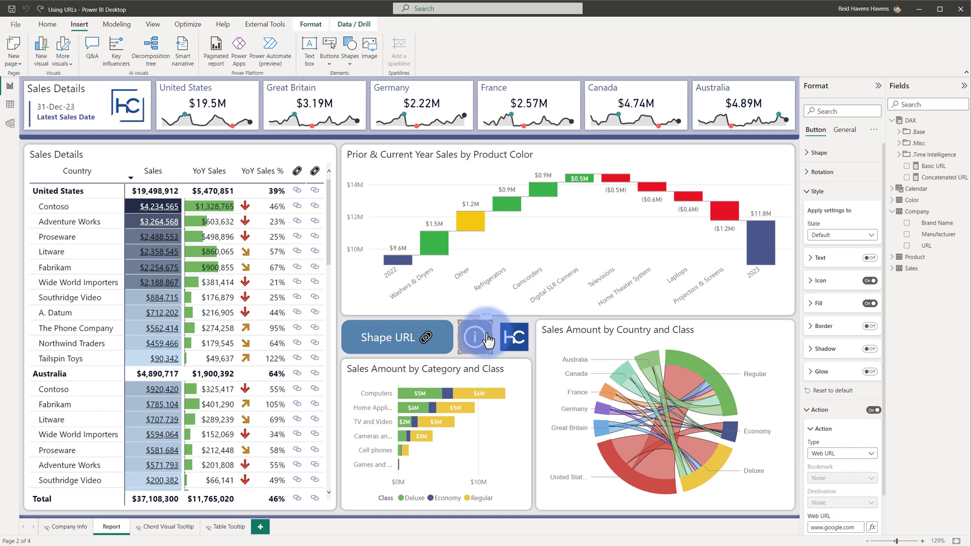
left_click(513, 337)
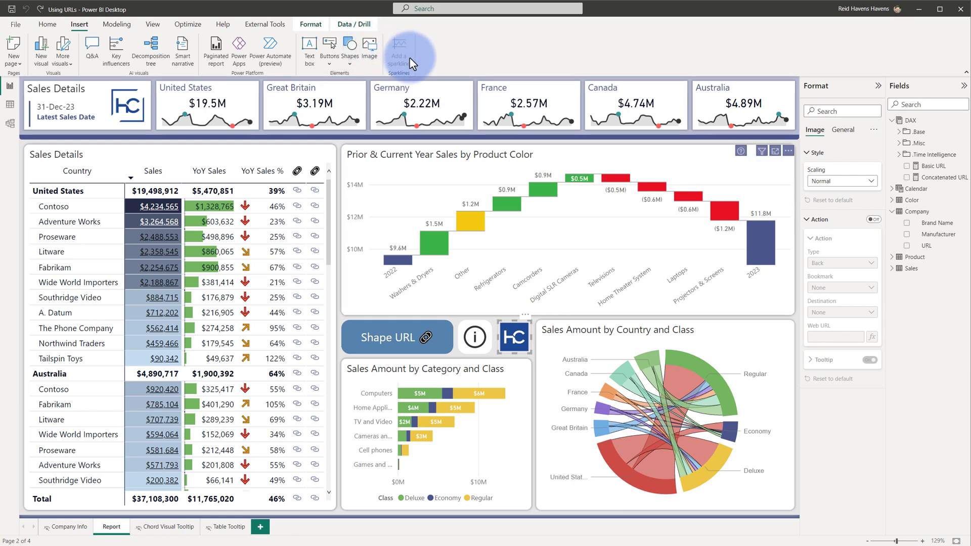
Turn on the logo image's Action as Web URL, with fx set to the DAX Basic URL measure.
left_click(871, 219)
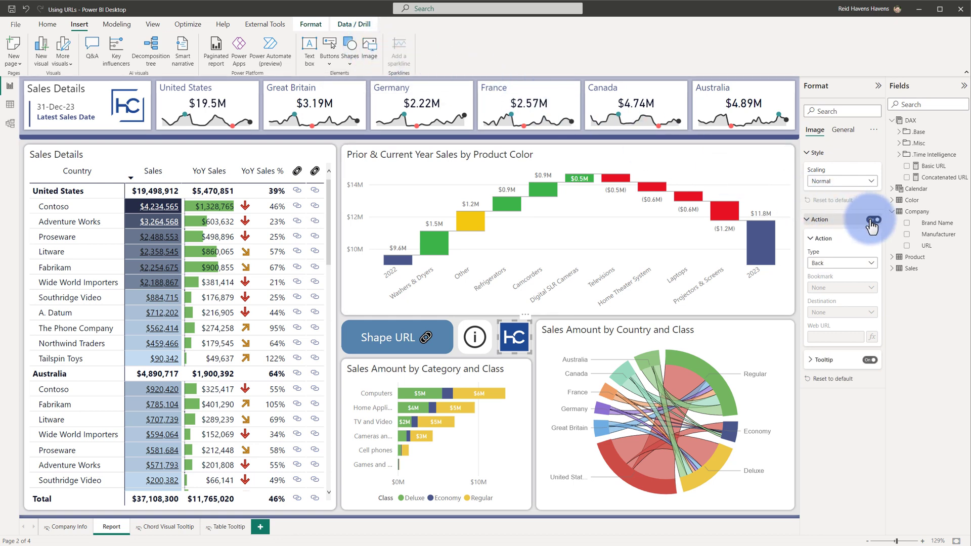
left_click(870, 222)
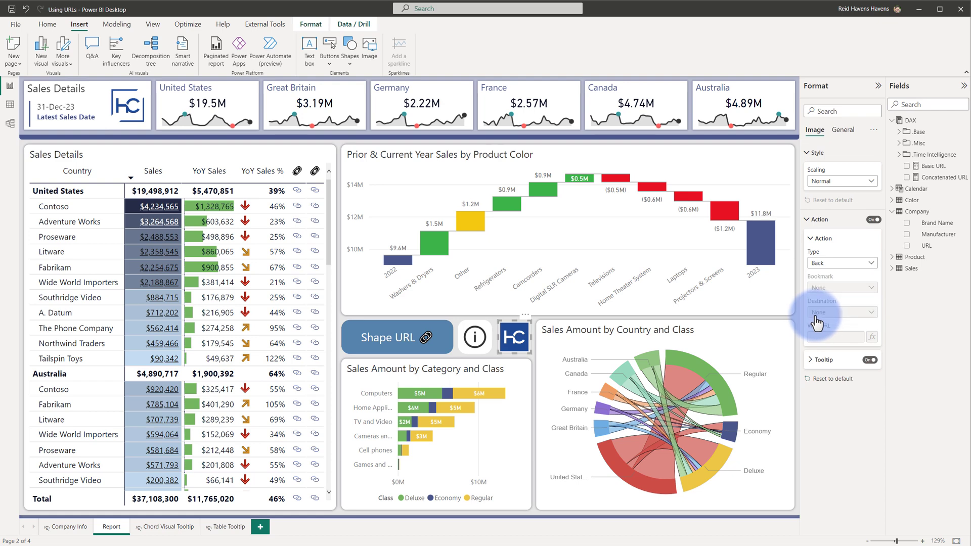
left_click(842, 263)
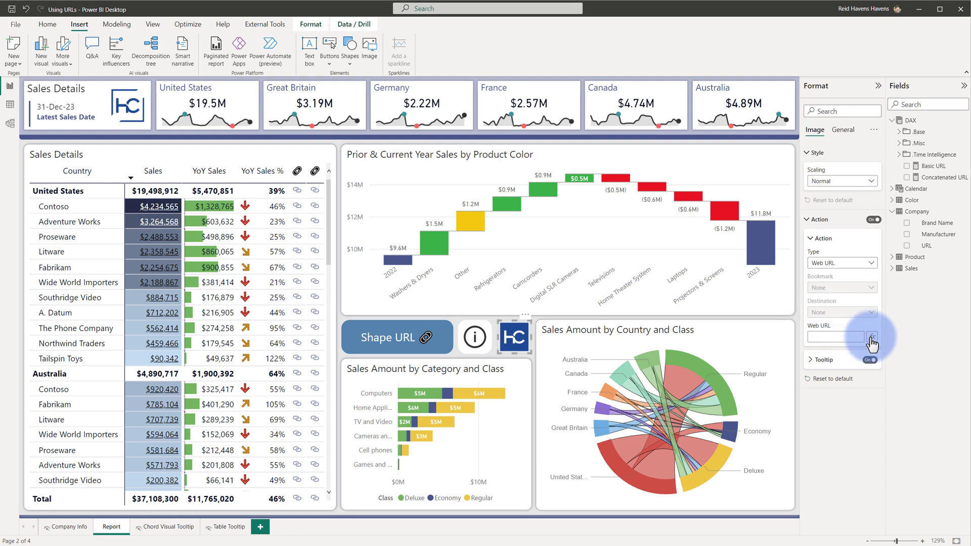
left_click(872, 336)
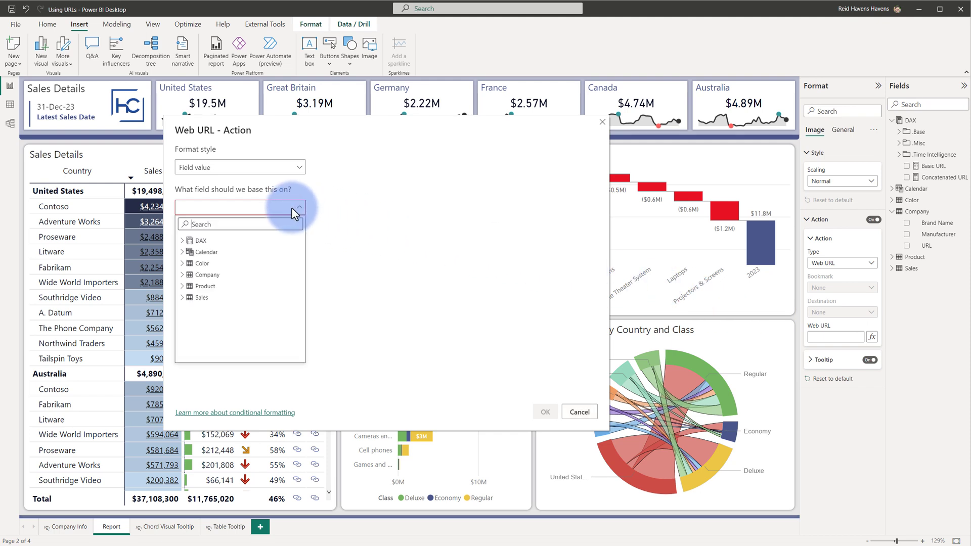
left_click(183, 240)
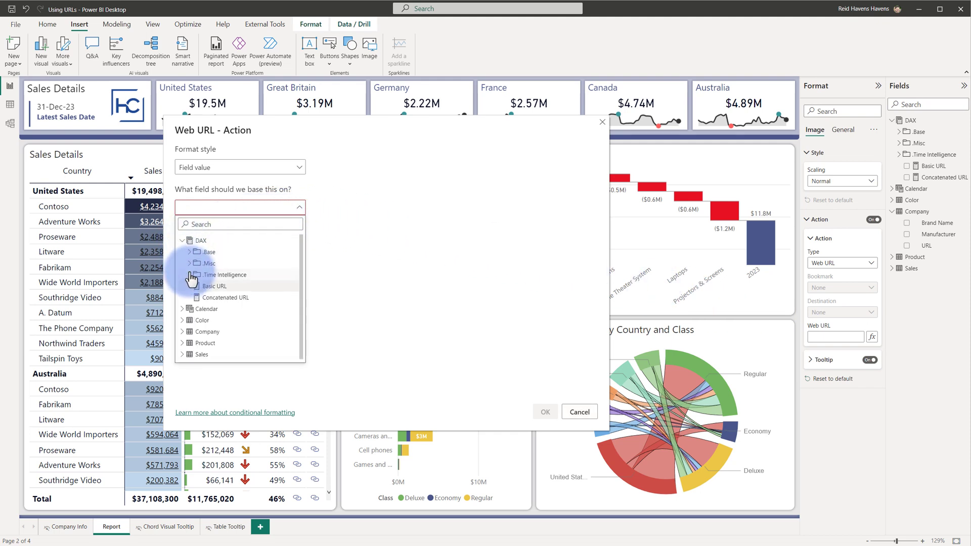
left_click(215, 285)
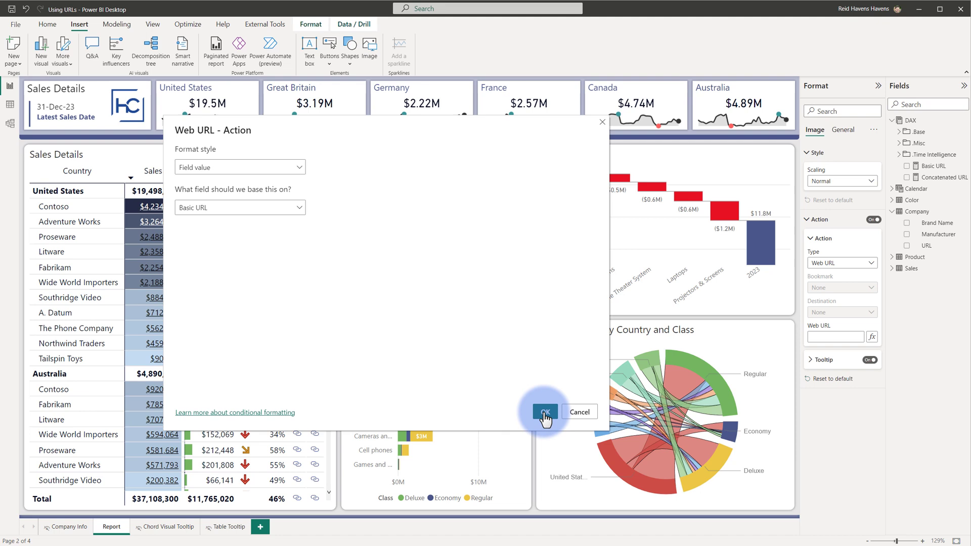
left_click(544, 412)
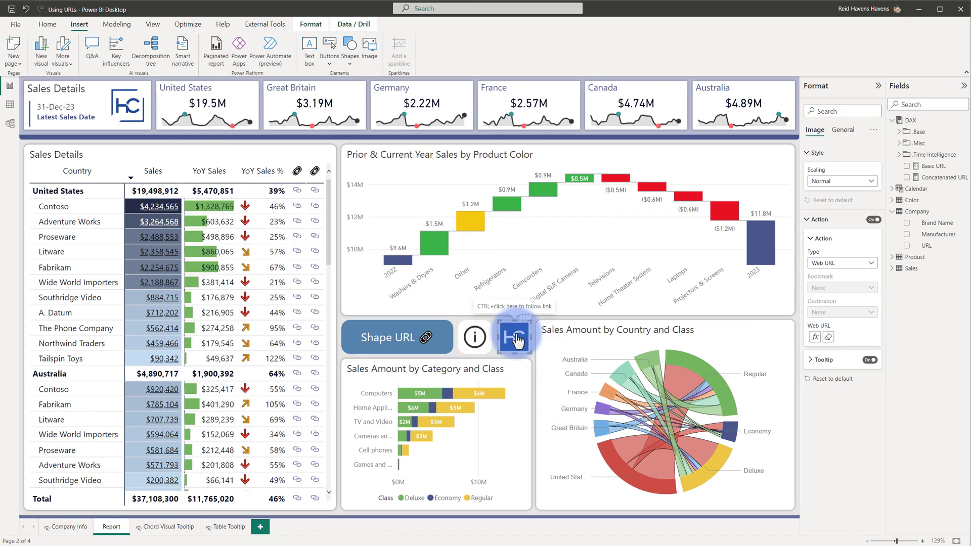